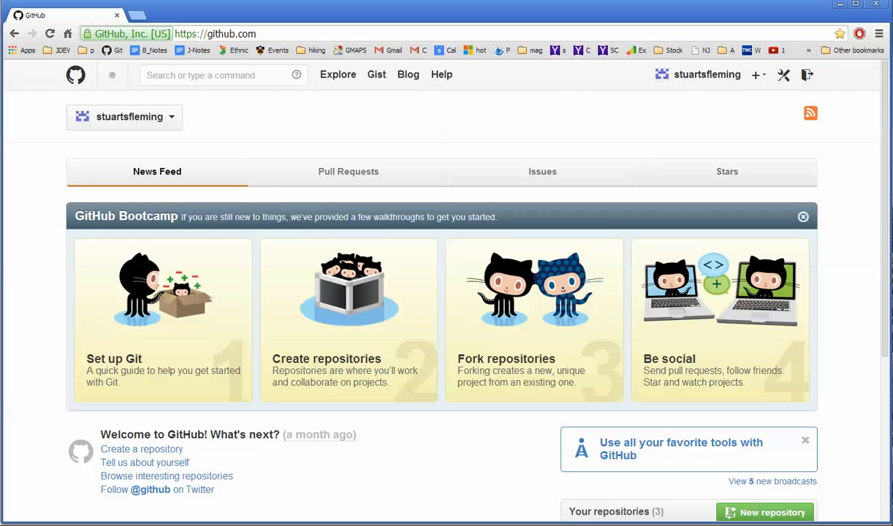
pyautogui.moveTo(646, 437)
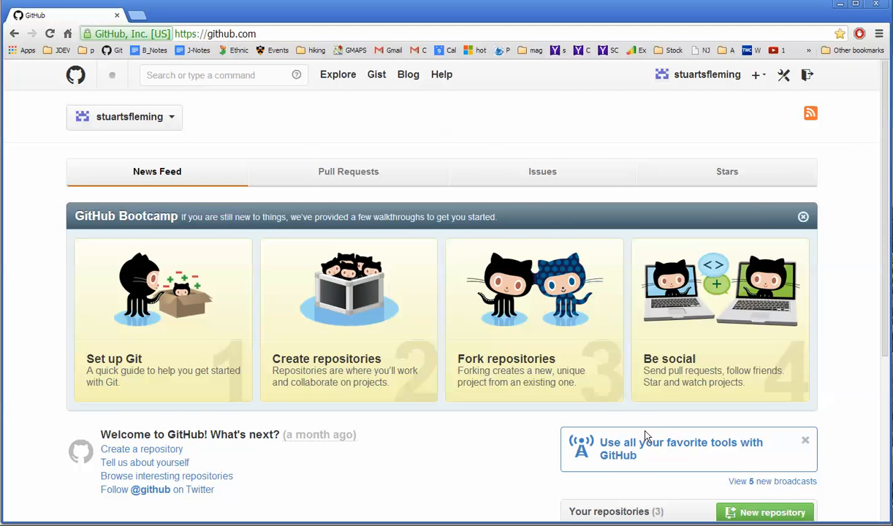
# Create the public GitHub repository 'gateways' with a README, then select its web address
pyautogui.scroll(-3)
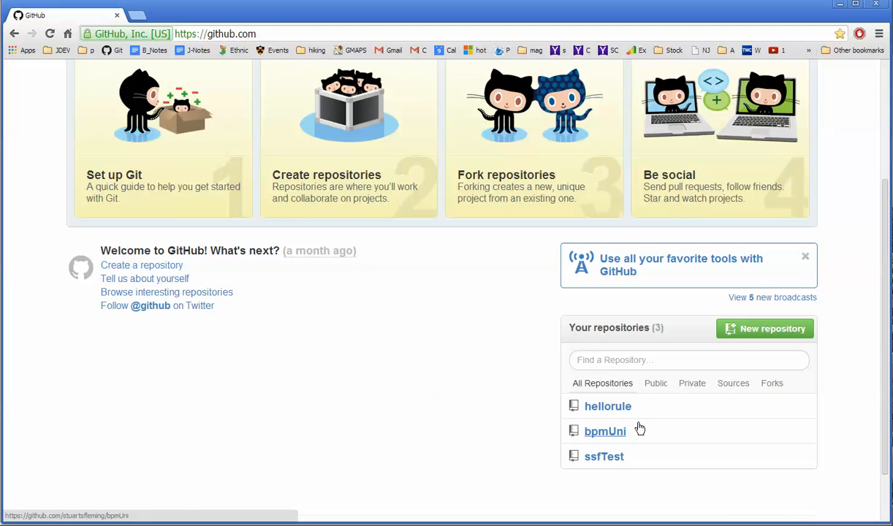
pyautogui.moveTo(743, 337)
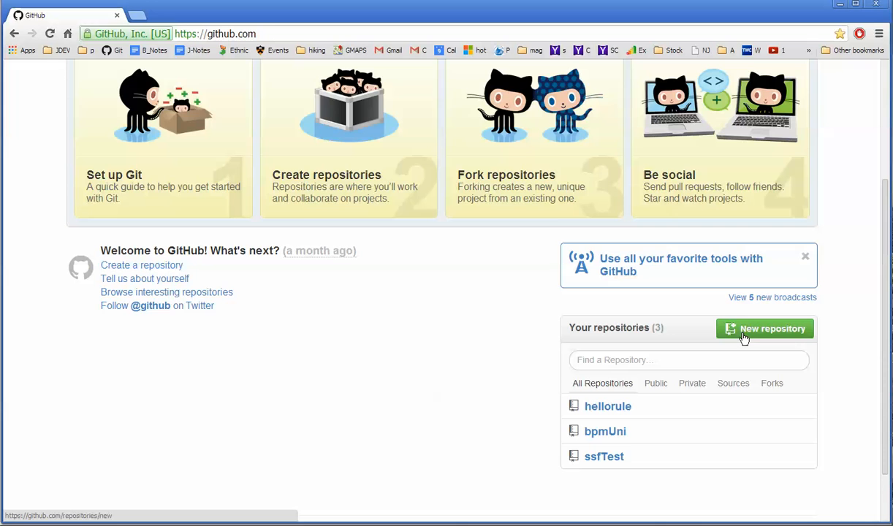
pyautogui.click(765, 328)
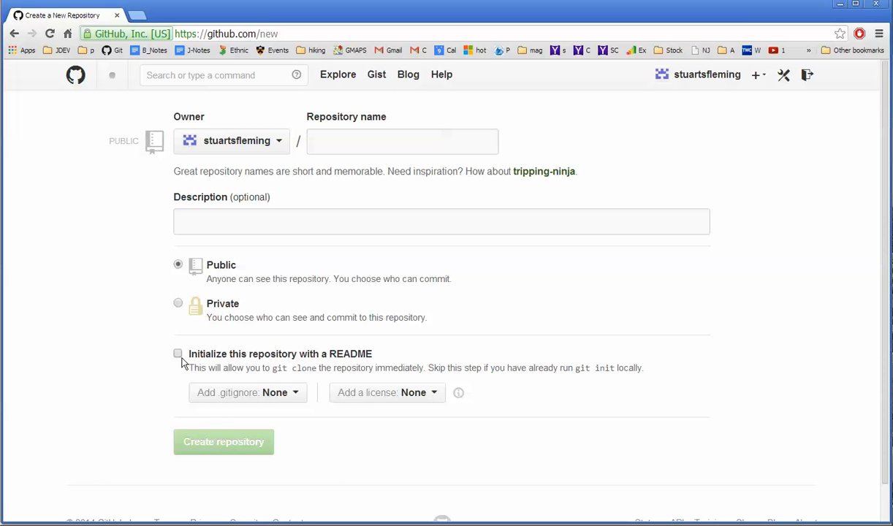
pyautogui.click(178, 353)
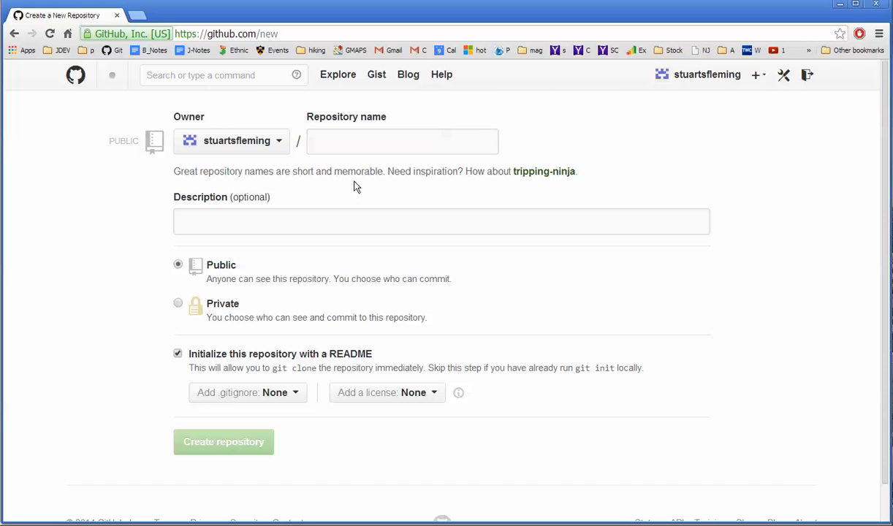
pyautogui.click(402, 141)
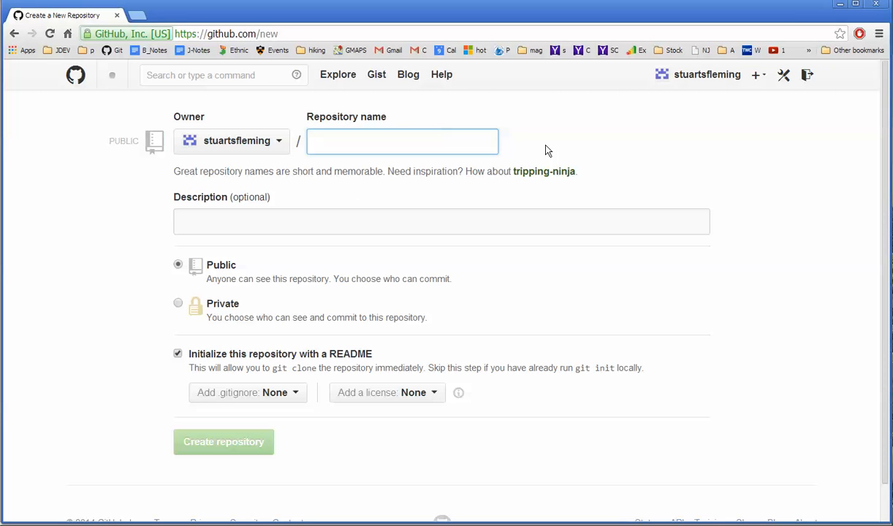
pyautogui.write('gateways')
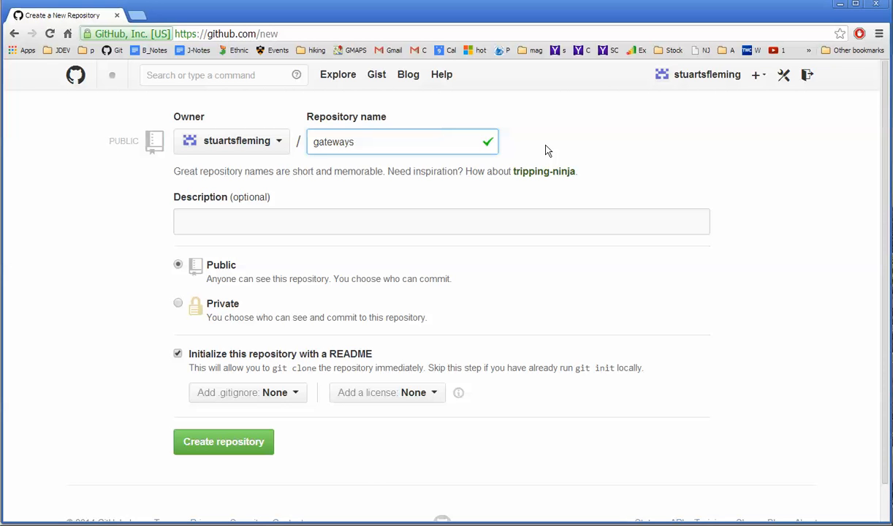
pyautogui.click(402, 141)
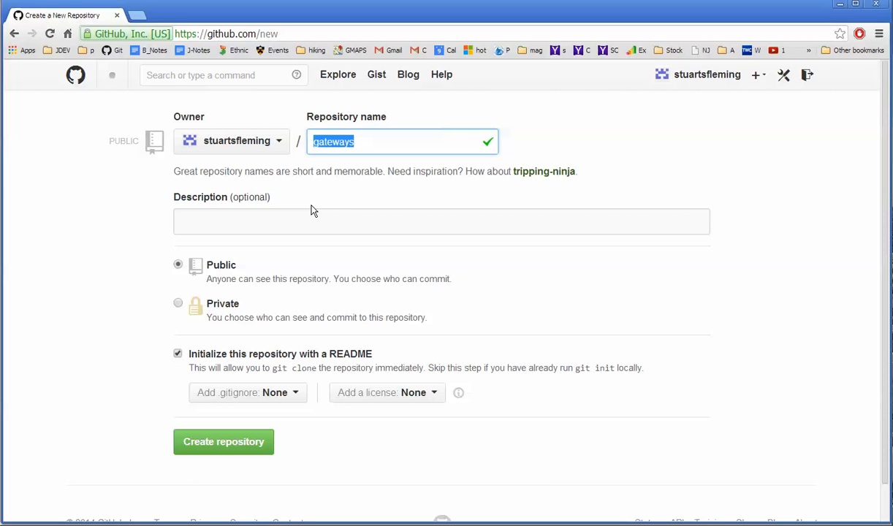
pyautogui.moveTo(277, 297)
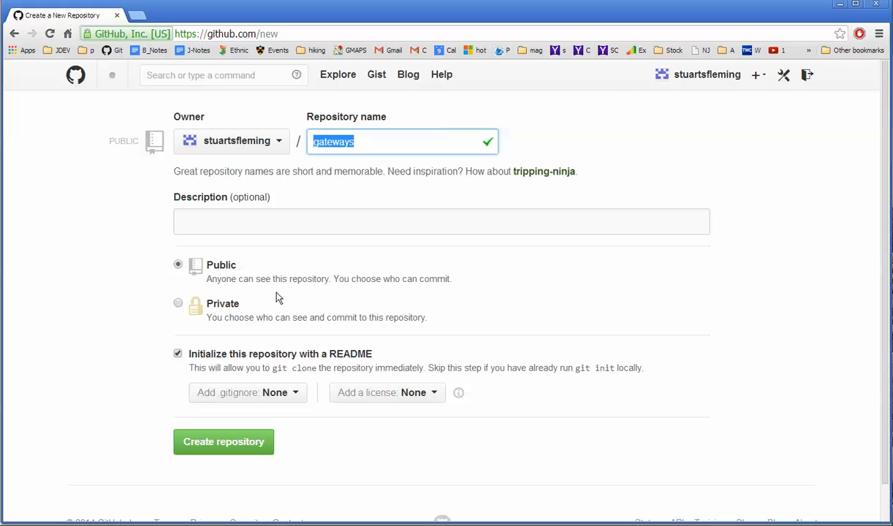
pyautogui.moveTo(288, 330)
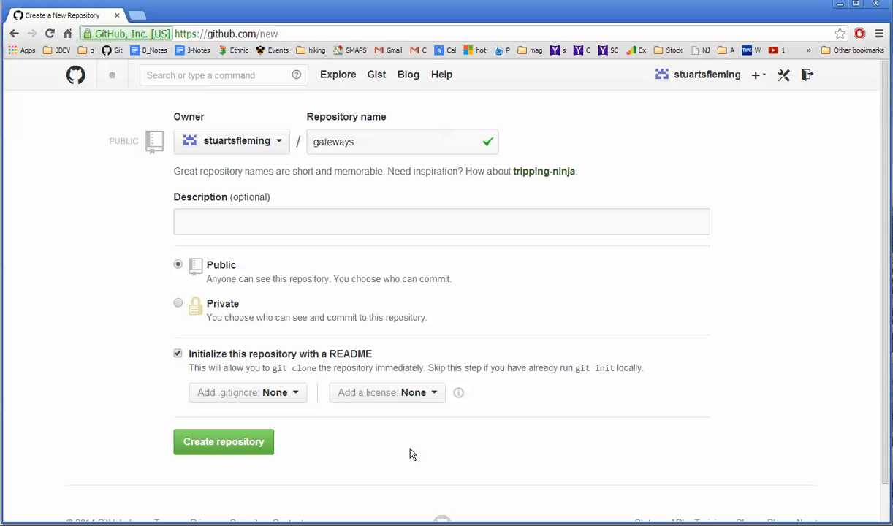
pyautogui.moveTo(211, 318)
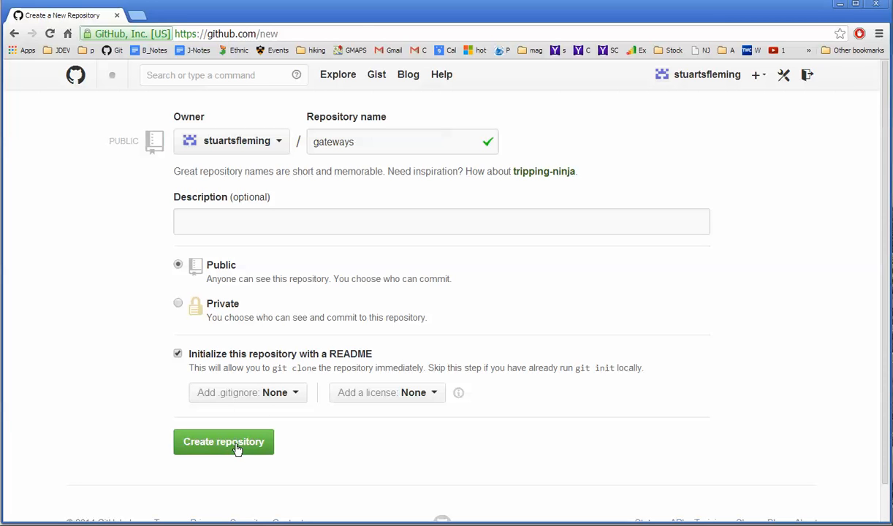
pyautogui.click(223, 442)
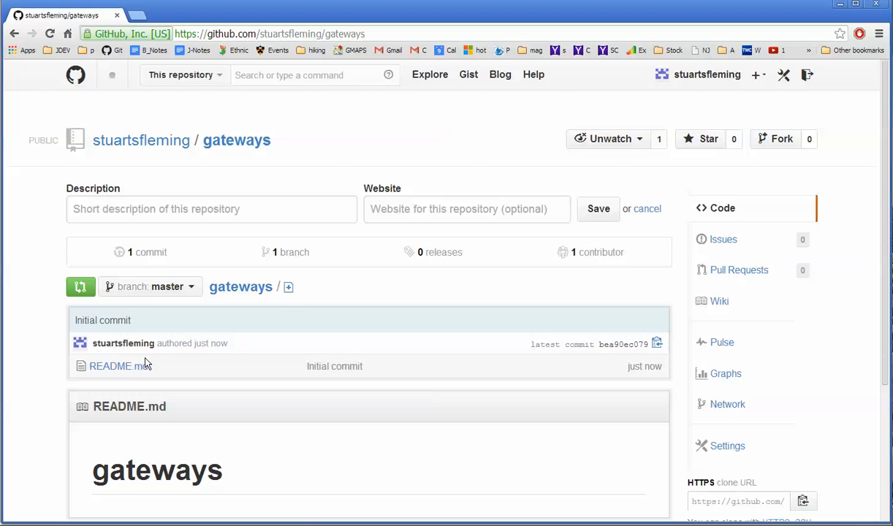
pyautogui.click(271, 33)
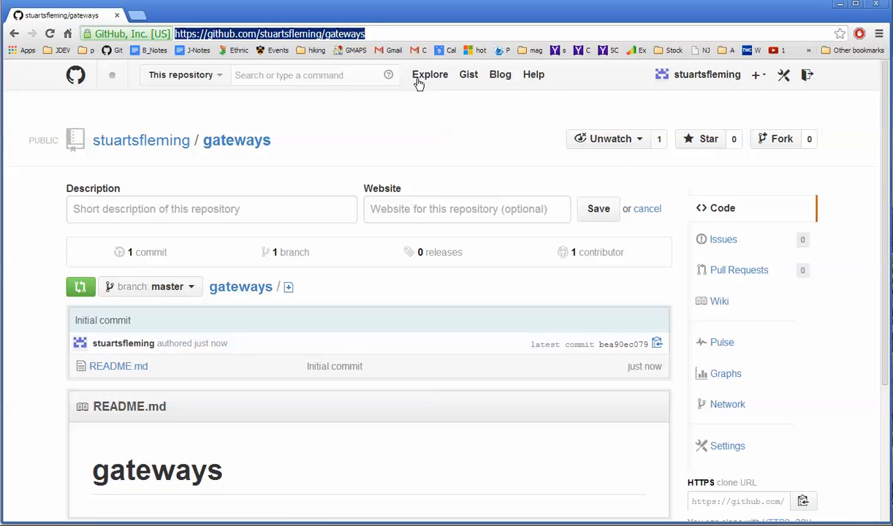
pyautogui.moveTo(370, 131)
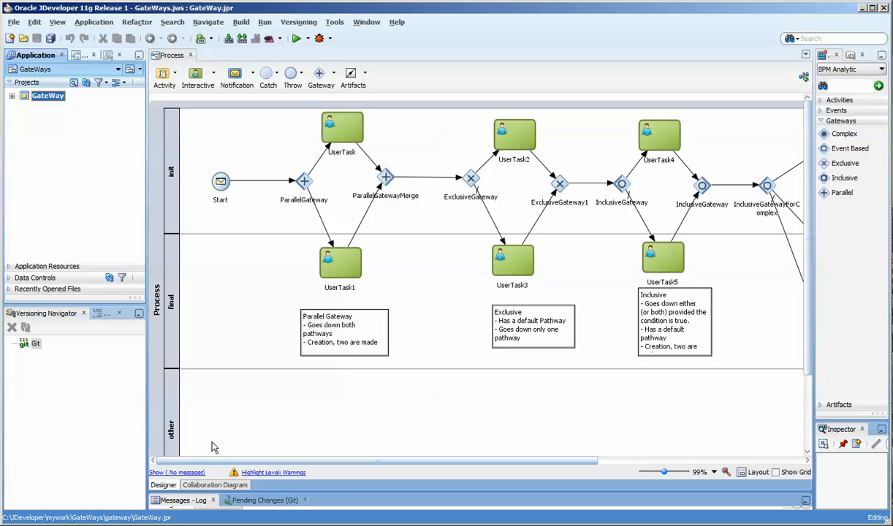
# Cancel the Git clone wizard, then close GateWays, saving its two modified process files
pyautogui.rightClick(35, 342)
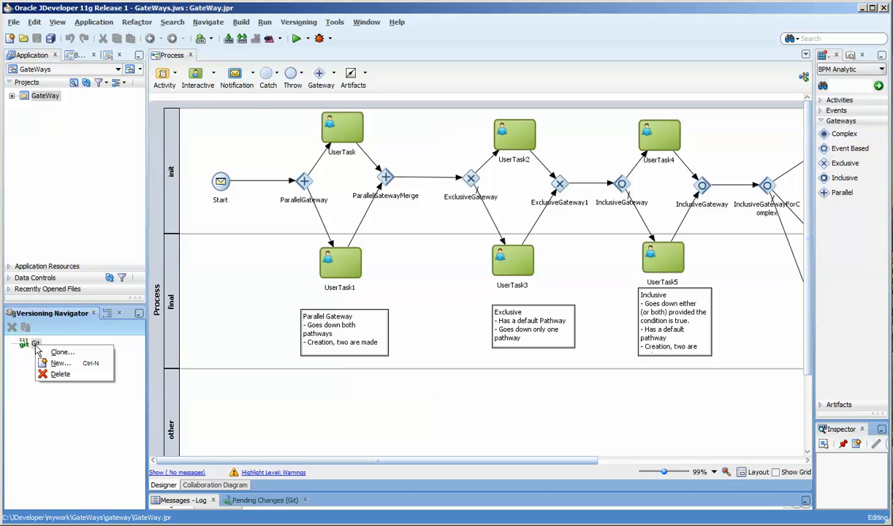
pyautogui.click(62, 352)
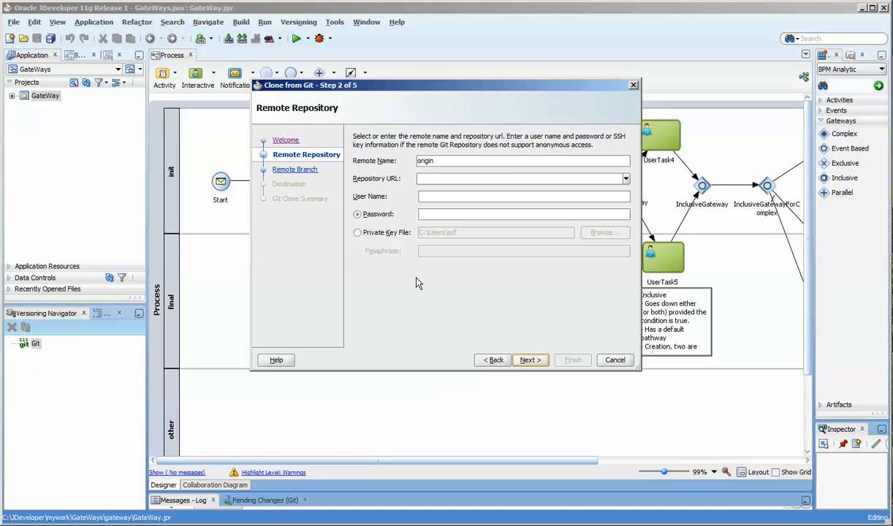
pyautogui.click(615, 360)
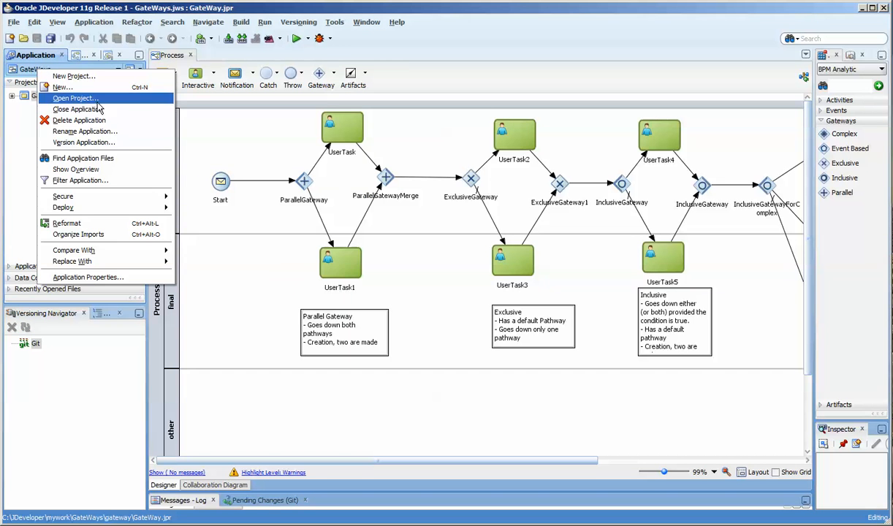
pyautogui.click(79, 108)
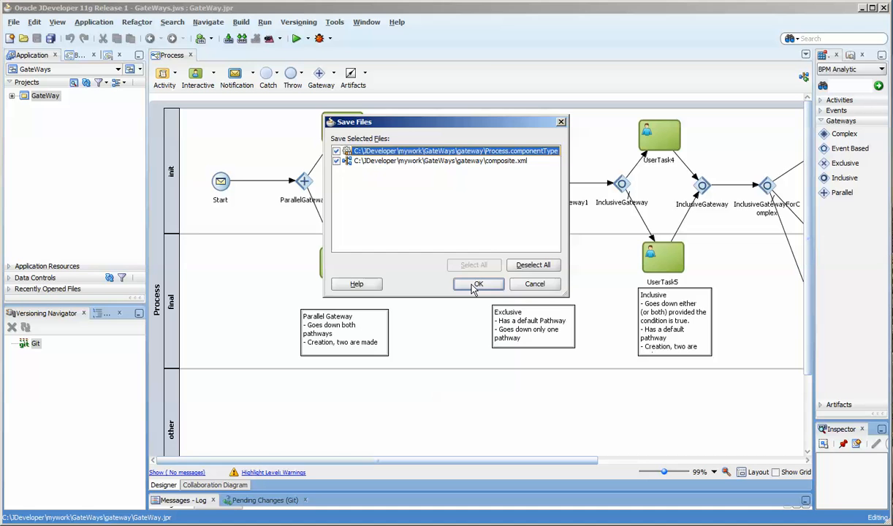
pyautogui.click(478, 283)
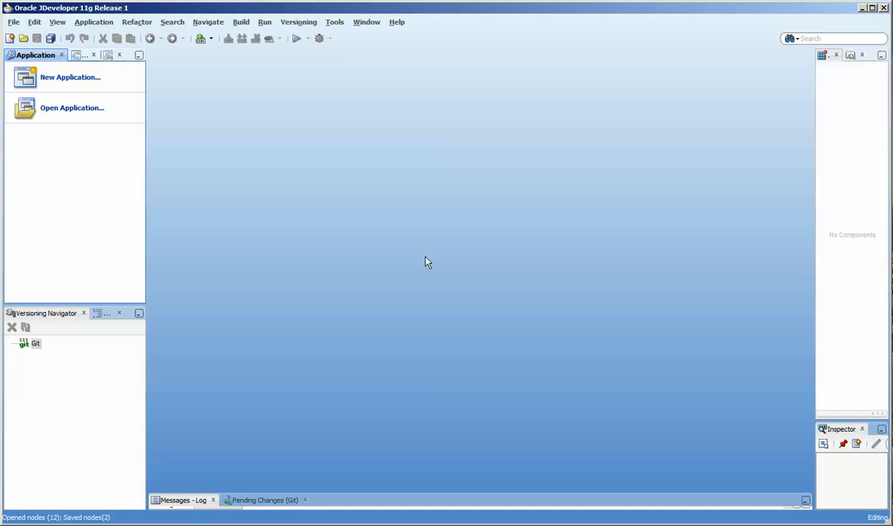
pyautogui.rightClick(30, 343)
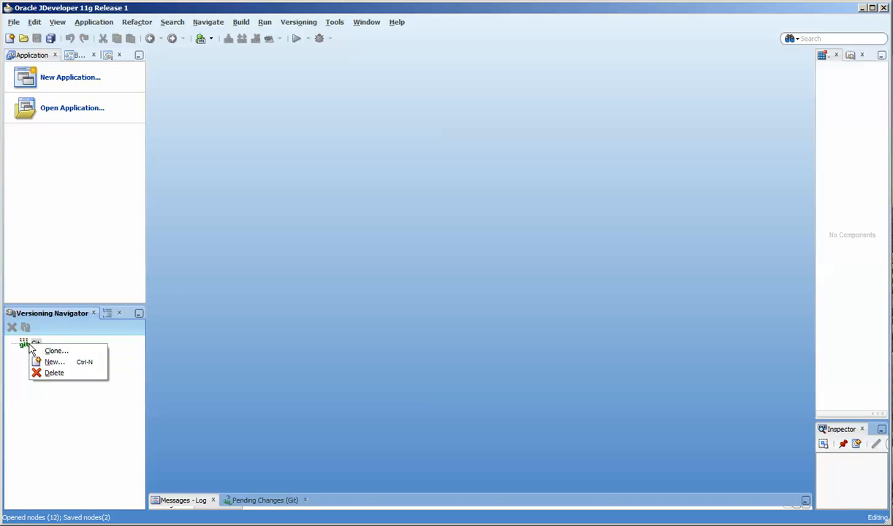
pyautogui.click(56, 350)
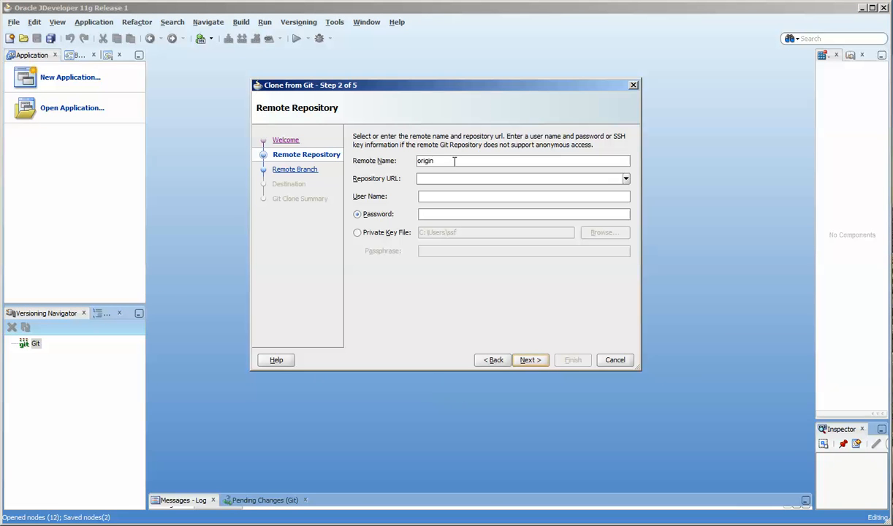
pyautogui.write('gateways')
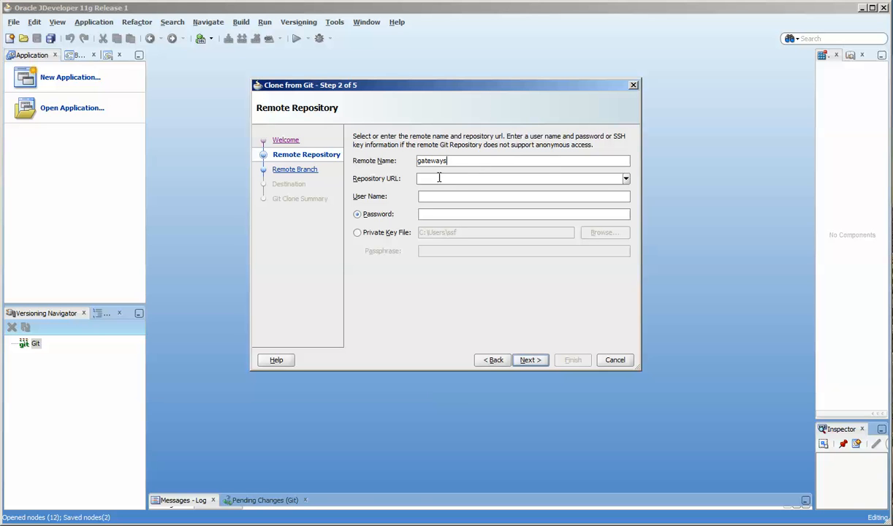
pyautogui.write('https://github.com/stuartsfleming/gateways')
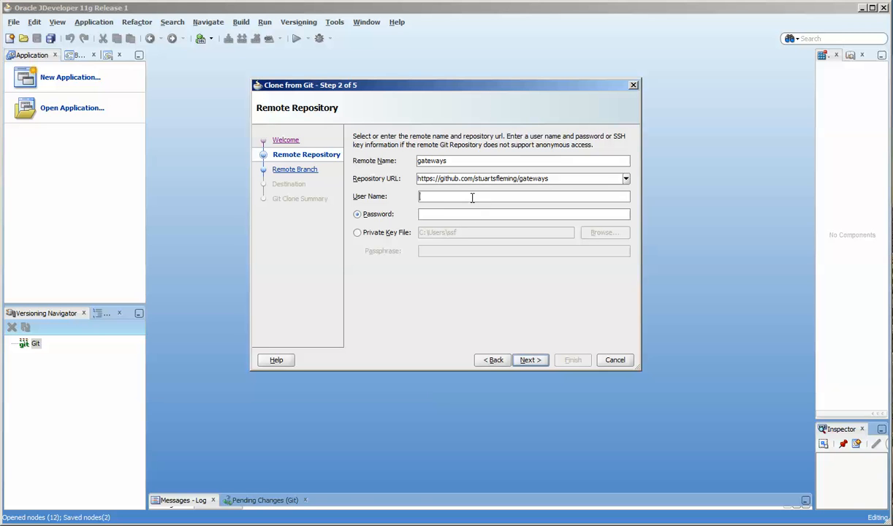
pyautogui.write('stuartsfleming')
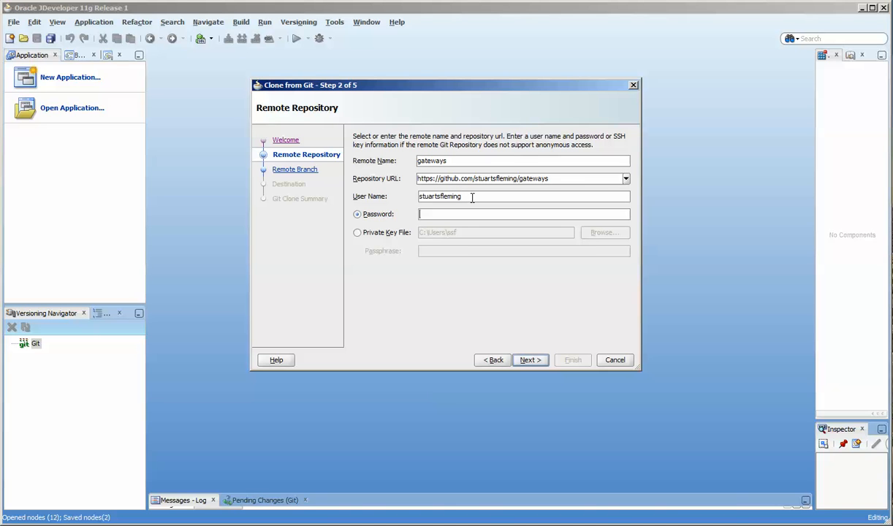
pyautogui.write('••••••')
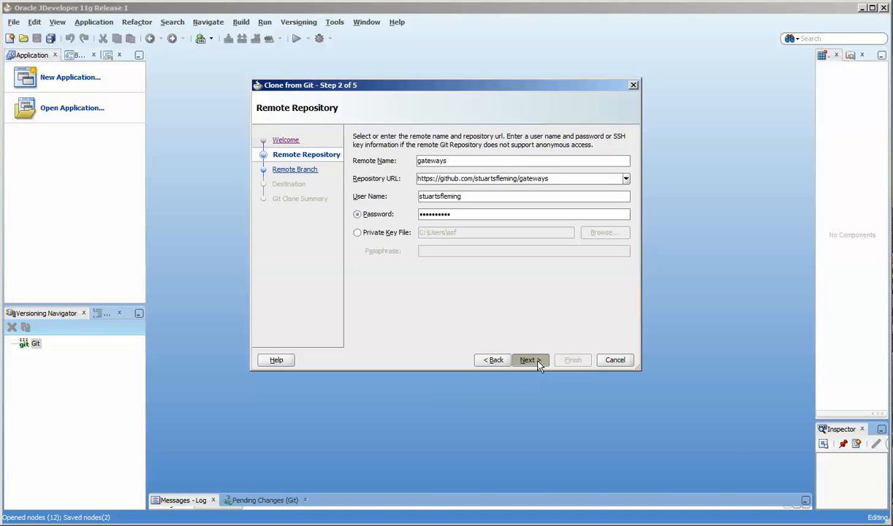
pyautogui.click(528, 360)
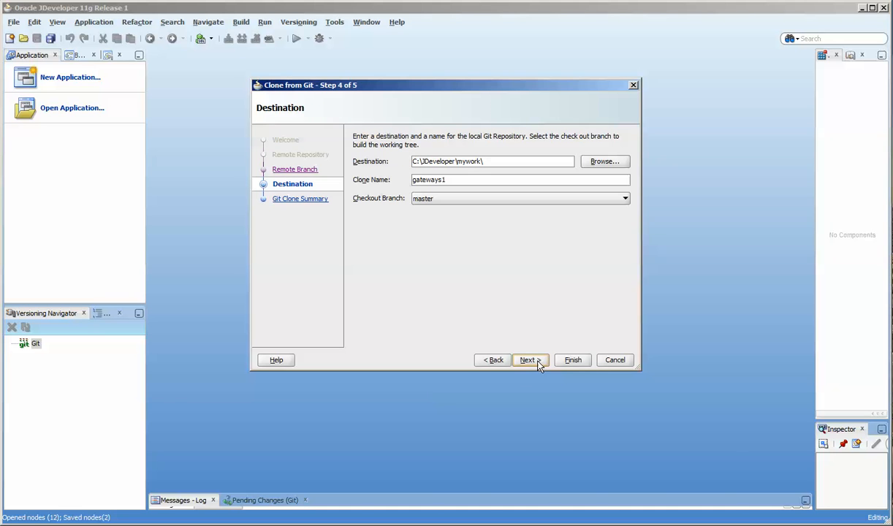
pyautogui.moveTo(468, 212)
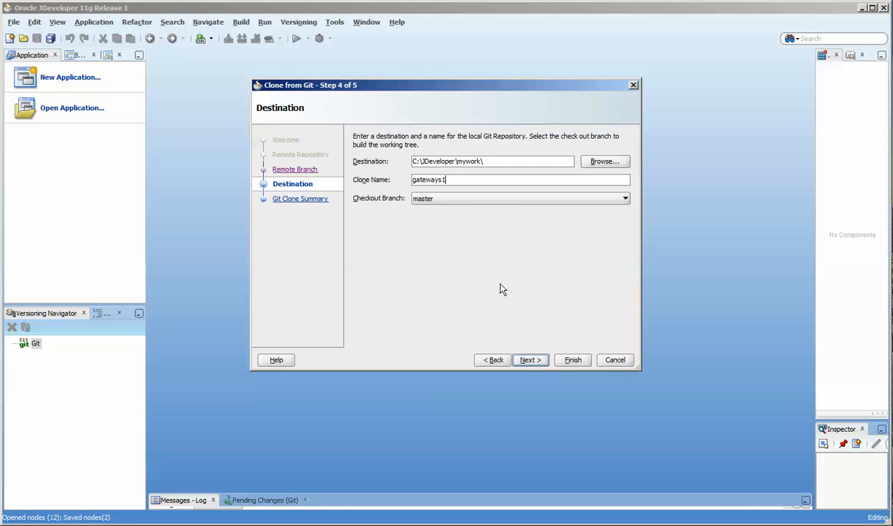
pyautogui.click(529, 360)
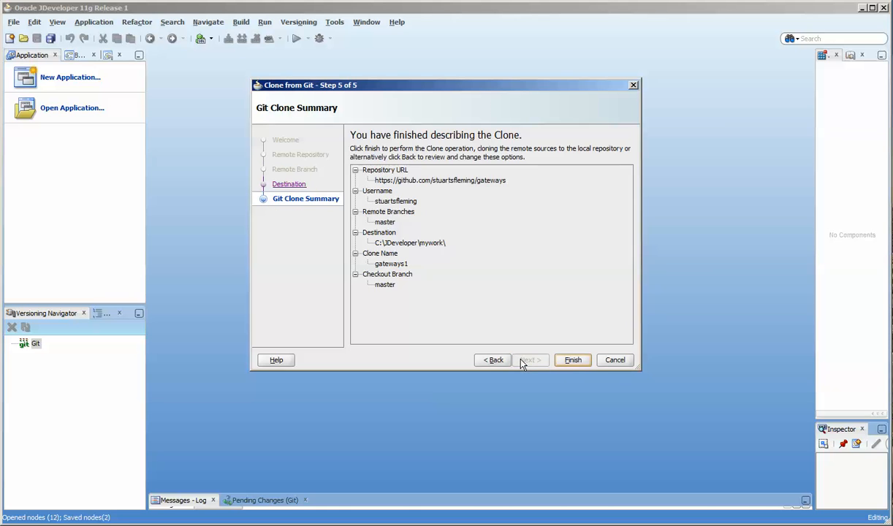
# Finish the gateways1 clone and choose Create New Project from Files for the new files
pyautogui.click(572, 360)
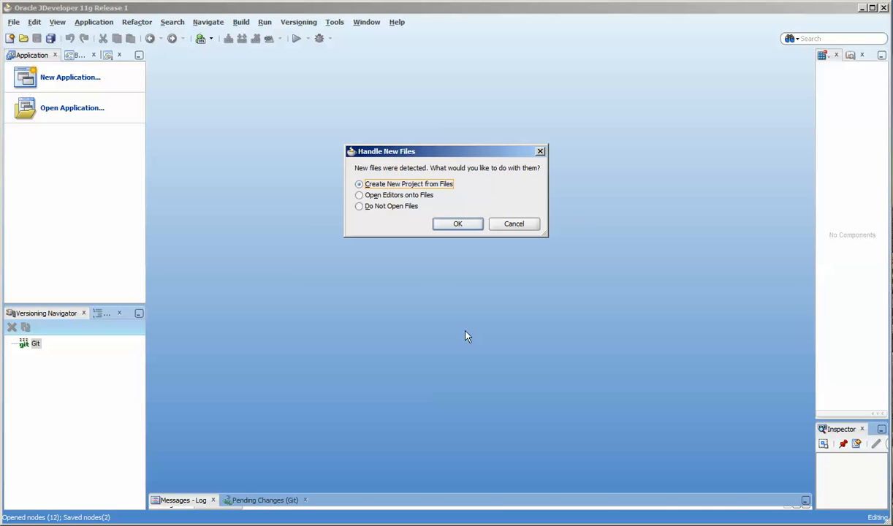
pyautogui.moveTo(435, 266)
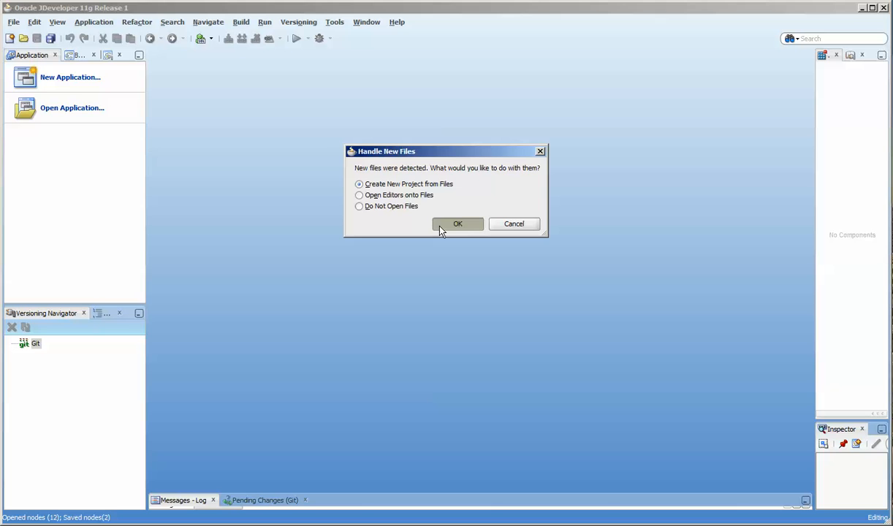
pyautogui.click(458, 223)
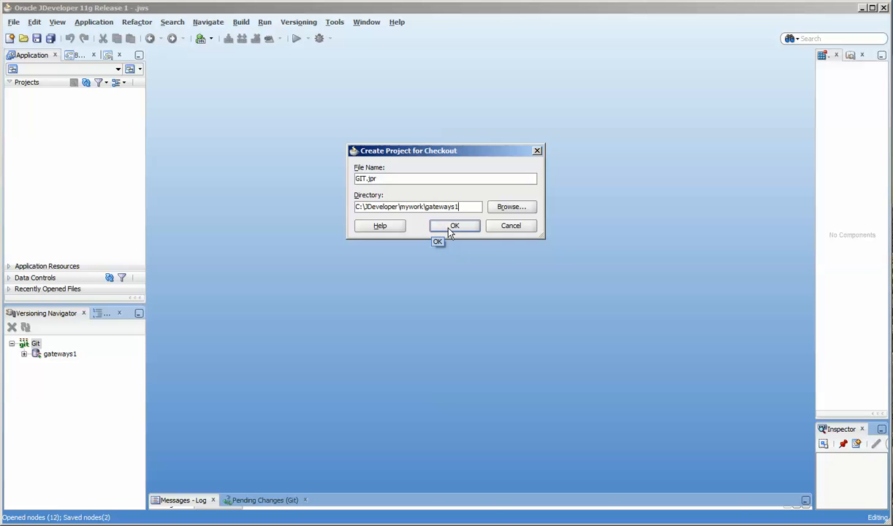
# Create the GIT project in gateways1, rename the workspace to Gateways.jws, and save all
pyautogui.click(454, 225)
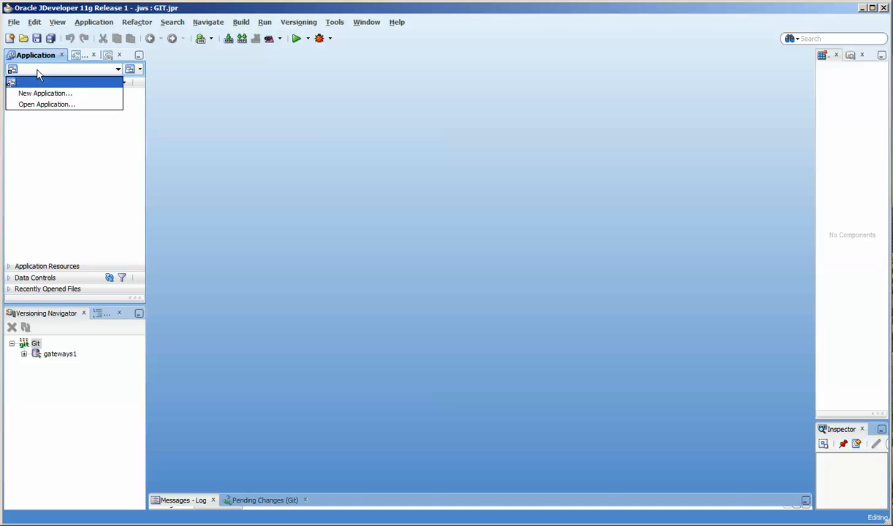
pyautogui.click(136, 22)
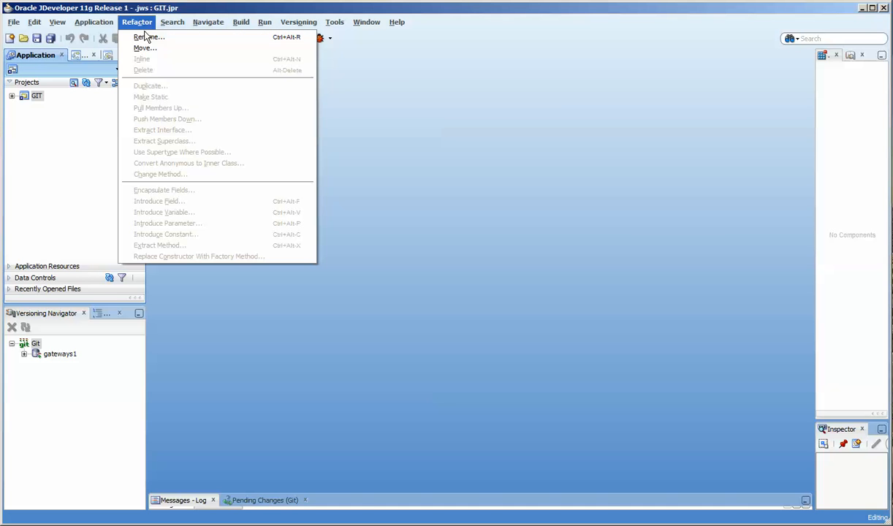
pyautogui.click(149, 38)
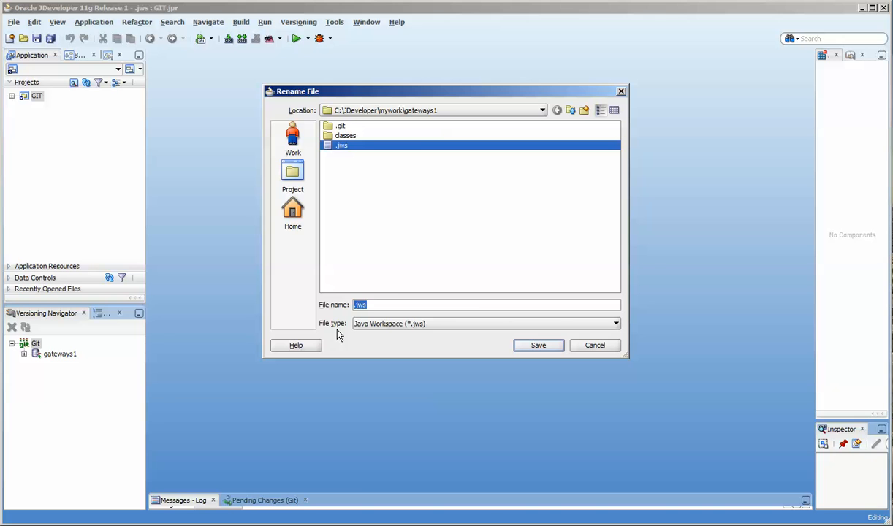
pyautogui.click(477, 305)
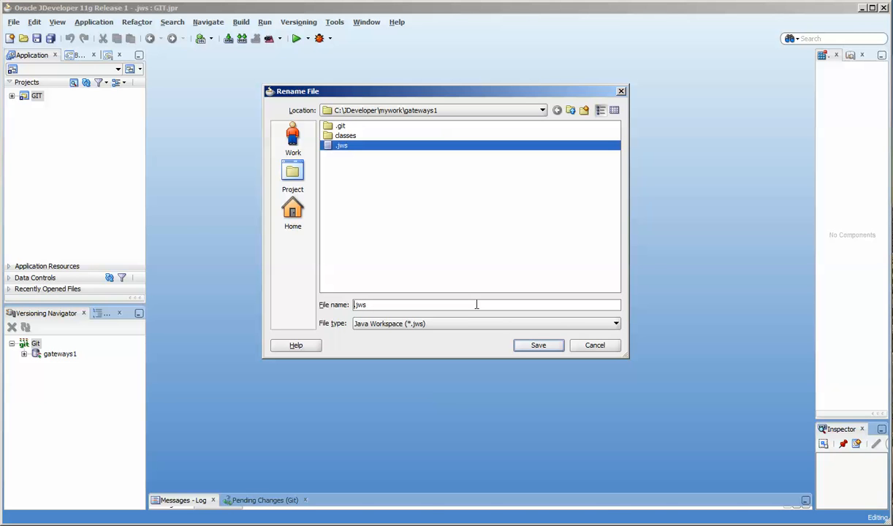
pyautogui.write('Gateways')
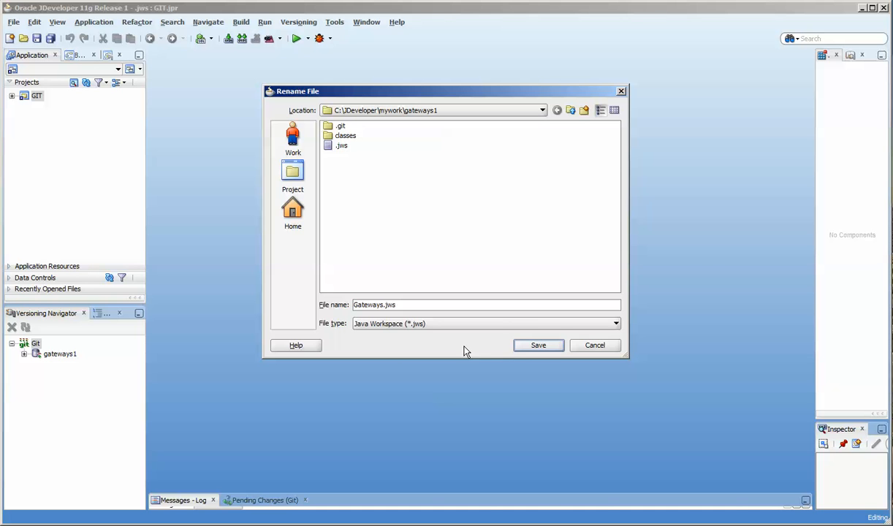
pyautogui.click(538, 345)
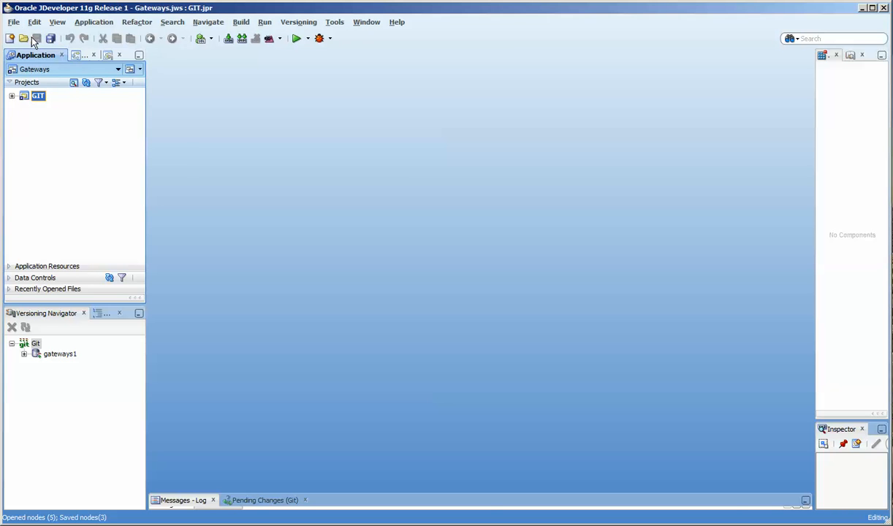
pyautogui.click(34, 21)
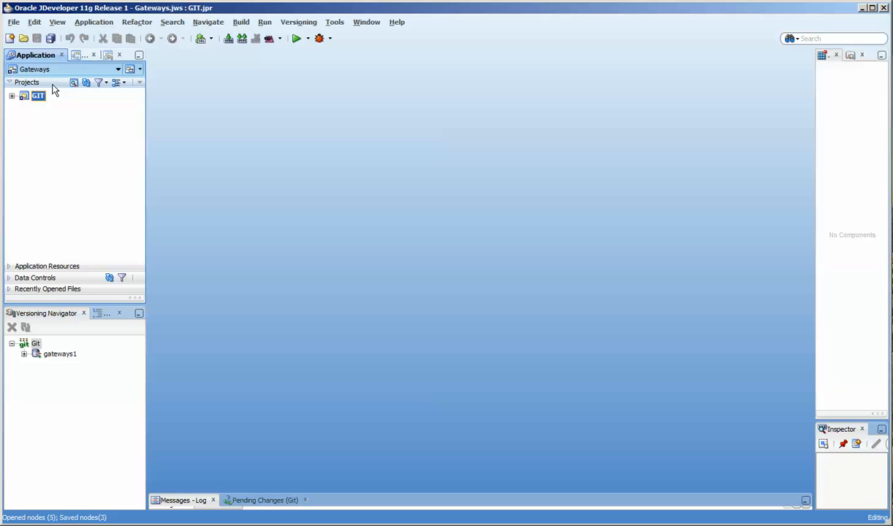
pyautogui.click(34, 21)
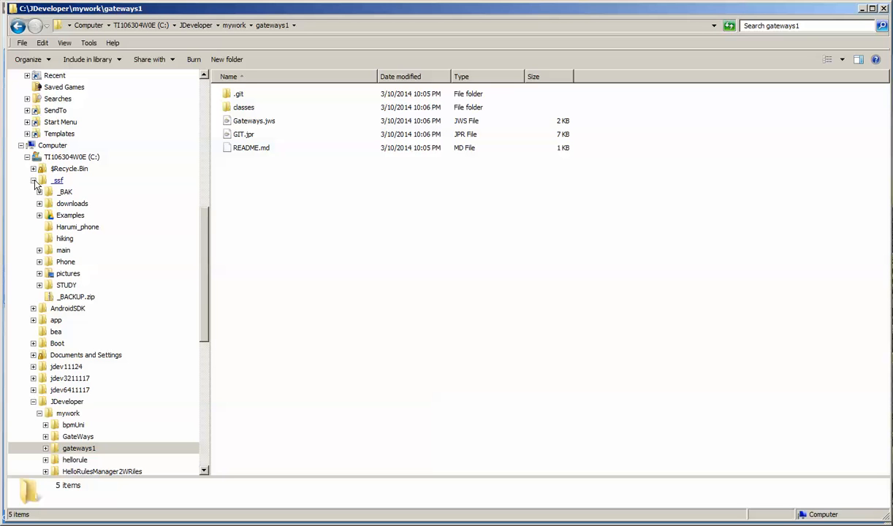
# Copy the gateway folder from C:\JDeveloper\mywork\GateWays into C:\JDeveloper\mywork\gateways1
pyautogui.click(78, 319)
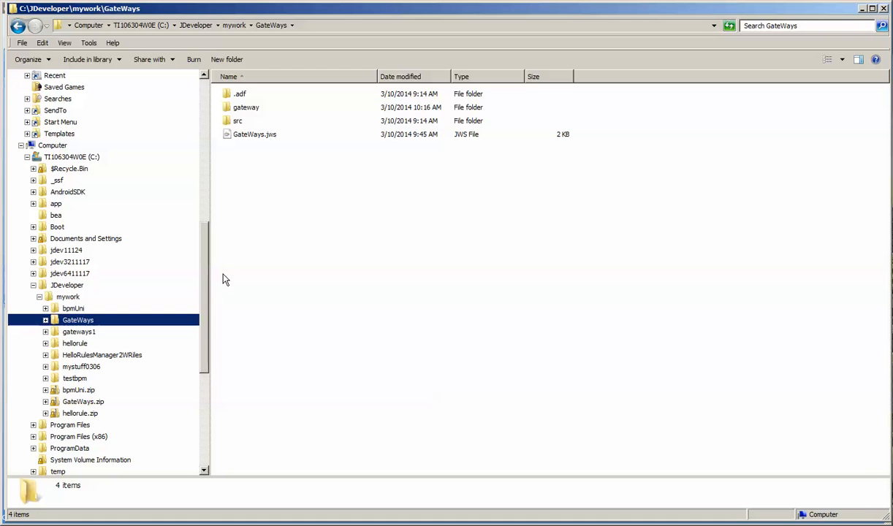
pyautogui.click(247, 108)
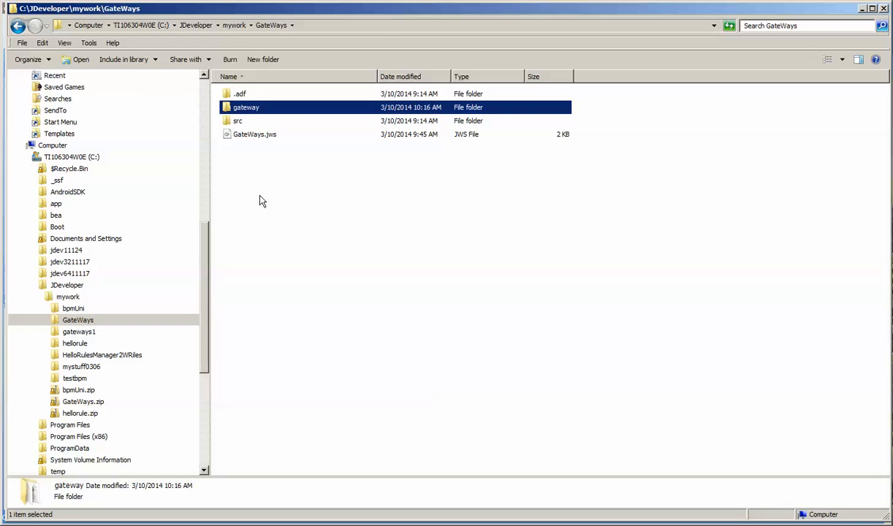
pyautogui.click(78, 331)
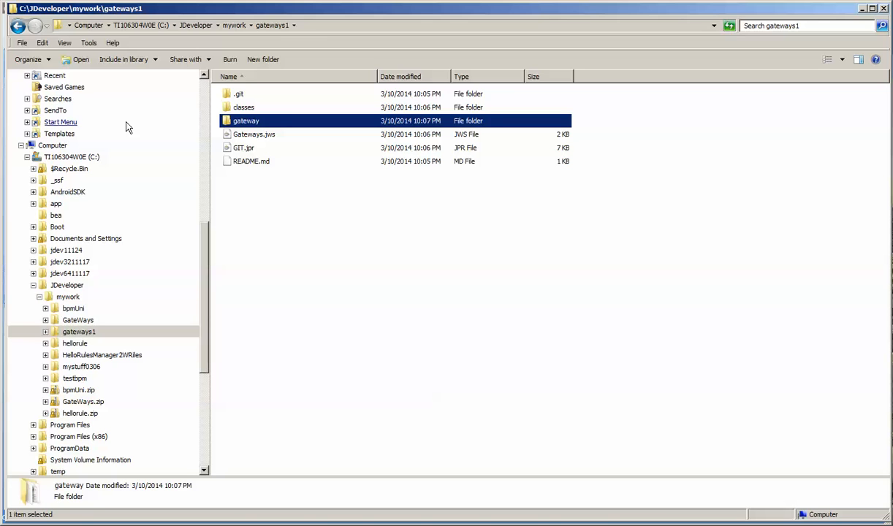
pyautogui.click(365, 26)
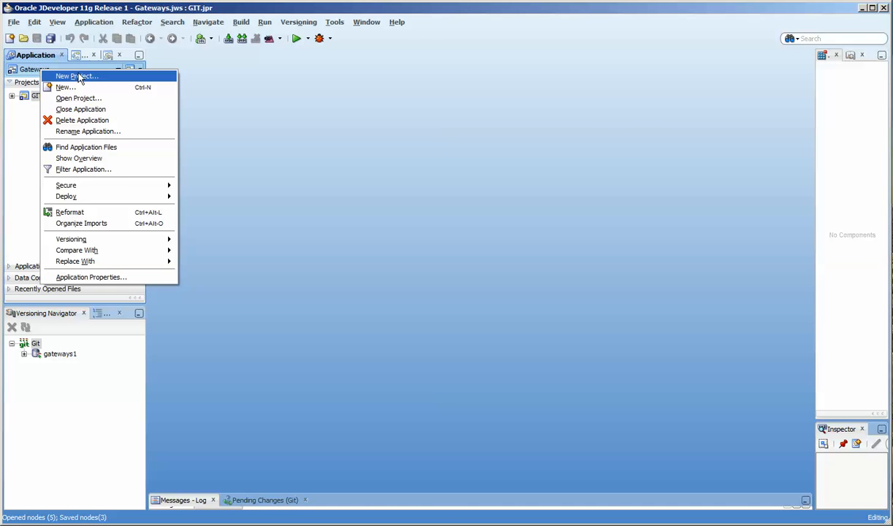
# Open the GateWay project from the gateways1 folder into the Gateways application
pyautogui.click(79, 98)
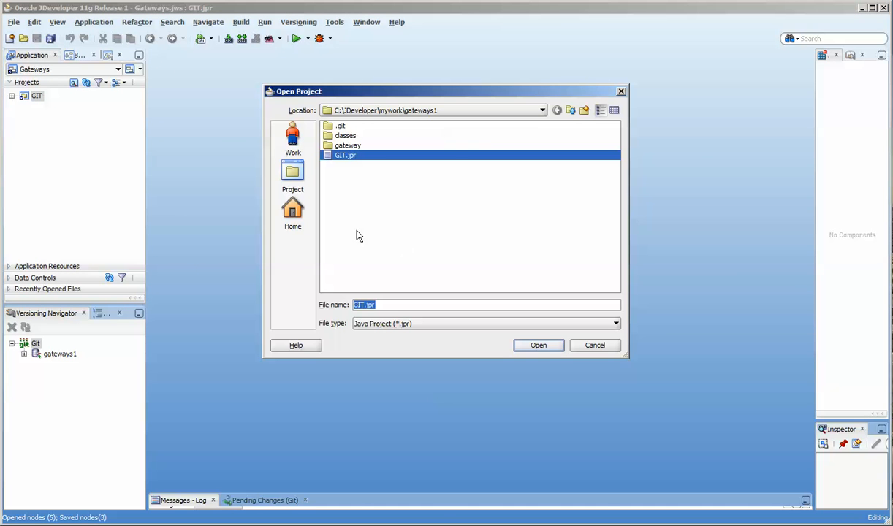
pyautogui.click(558, 111)
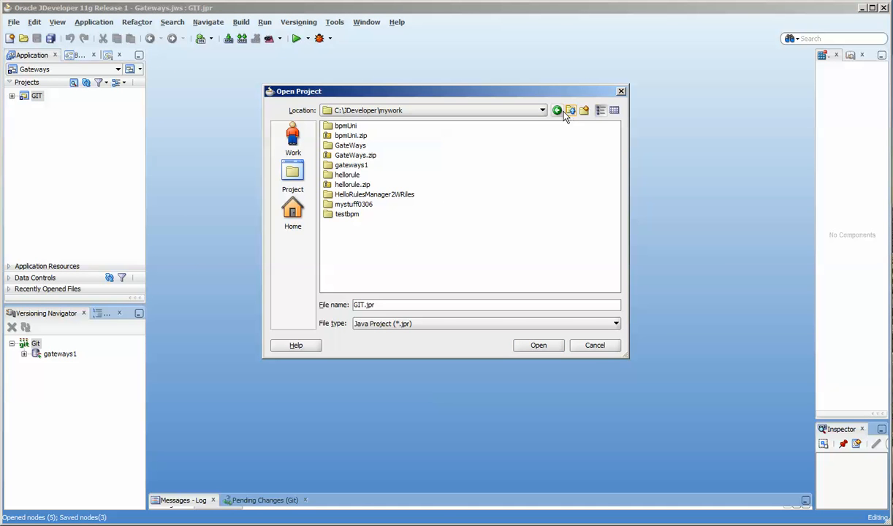
pyautogui.click(351, 165)
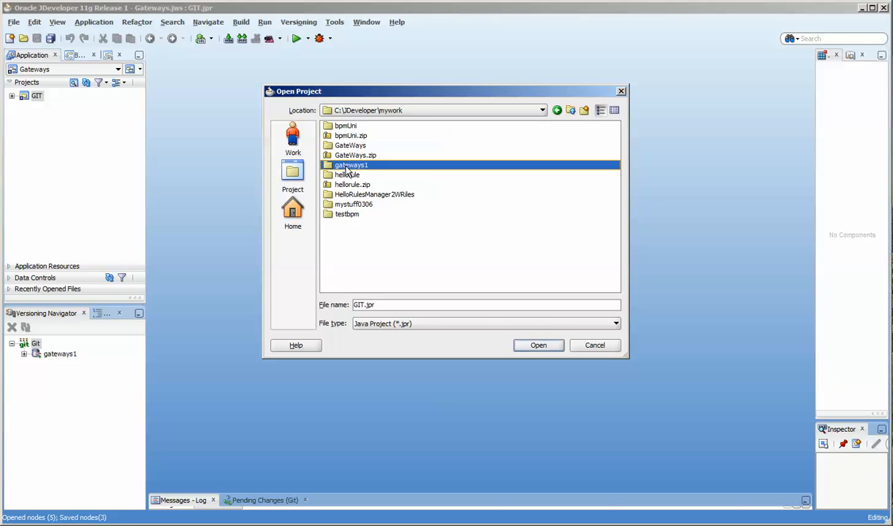
pyautogui.doubleClick(350, 165)
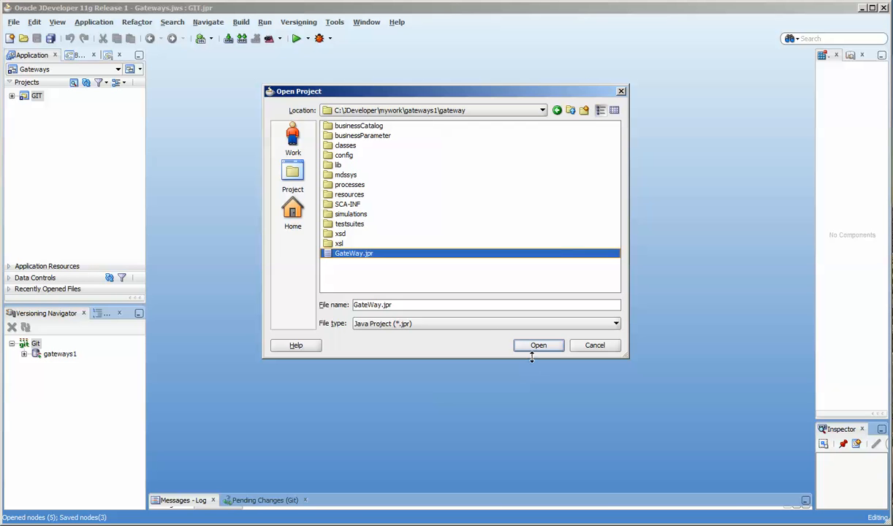
pyautogui.click(539, 345)
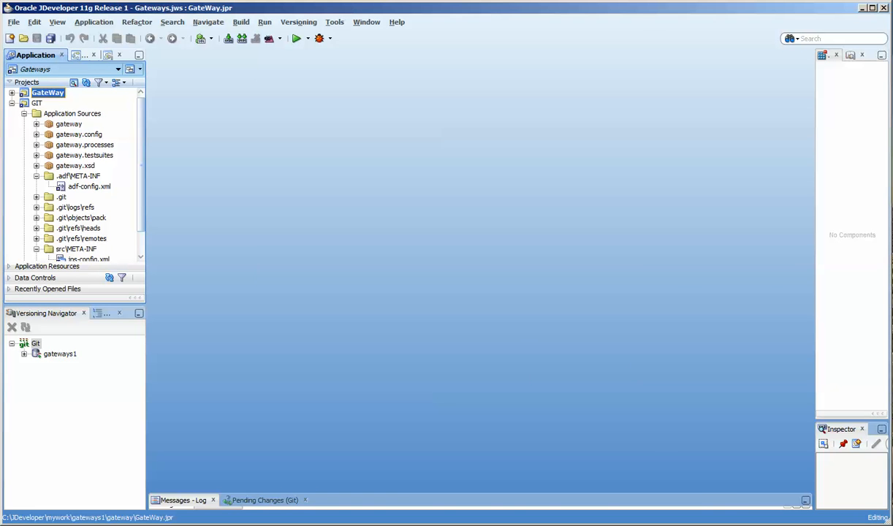
pyautogui.moveTo(155, 221)
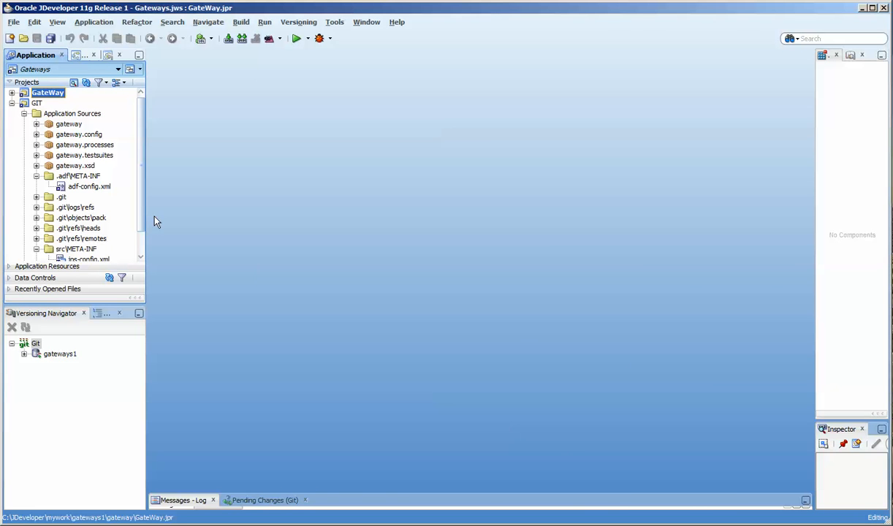
# Collapse GIT and open GateWay > BPM Content > processes > Process diagram
pyautogui.click(12, 93)
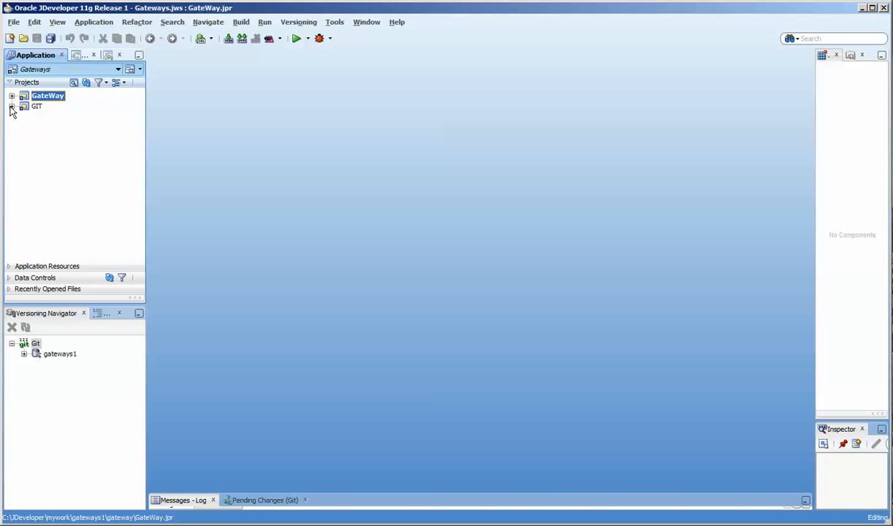
pyautogui.click(12, 96)
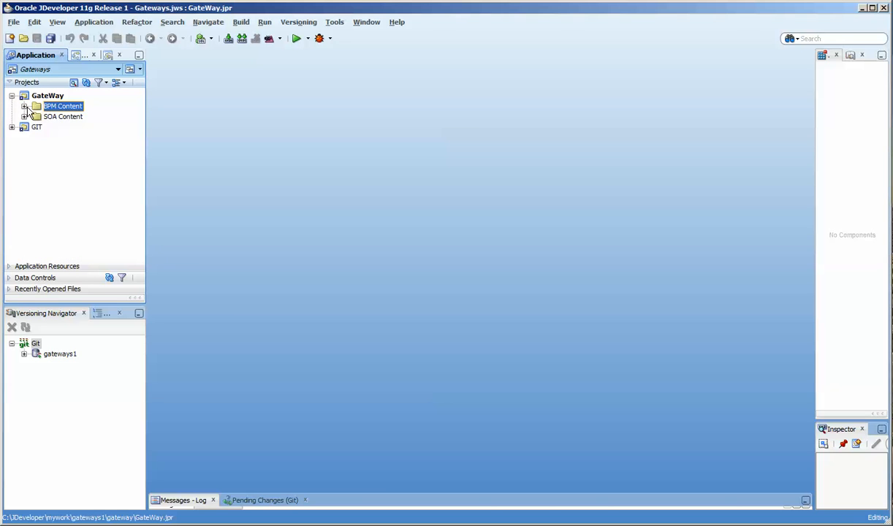
pyautogui.click(76, 137)
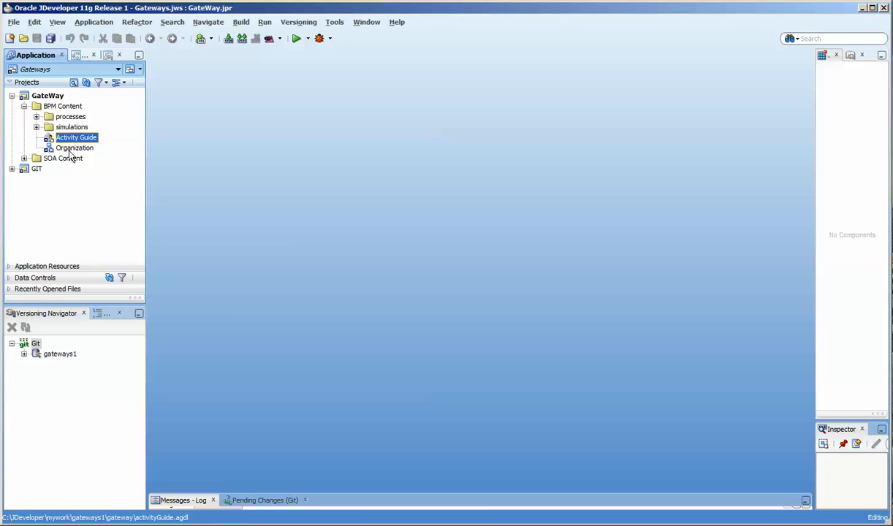
pyautogui.click(70, 116)
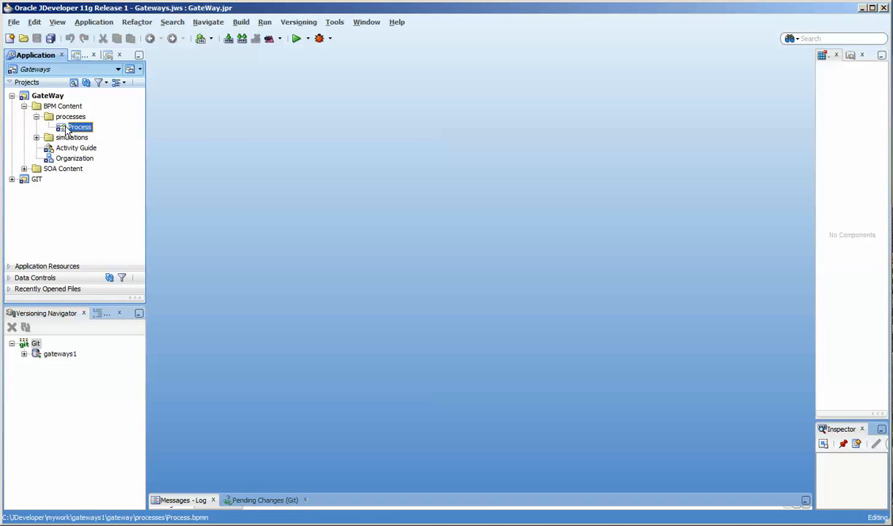
pyautogui.doubleClick(79, 126)
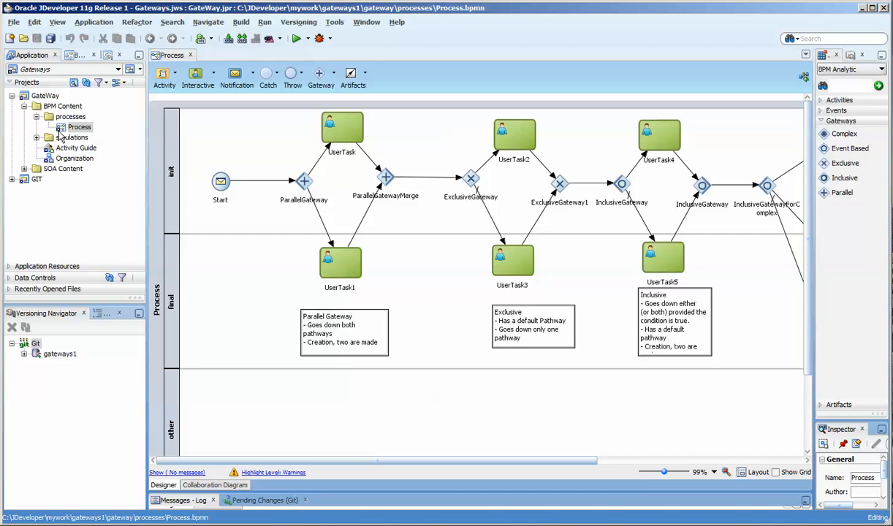
pyautogui.moveTo(74, 159)
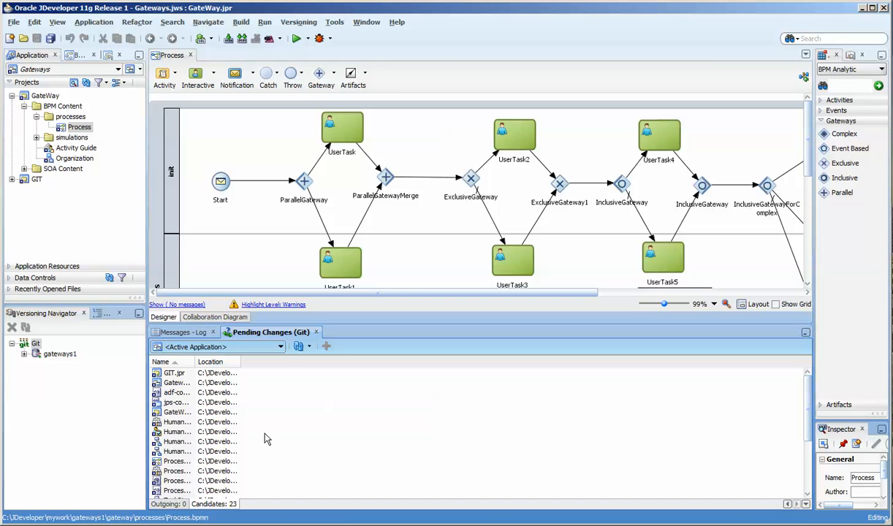
# Commit all pending Git changes with Commit All and collapse the GateWay project
pyautogui.click(175, 451)
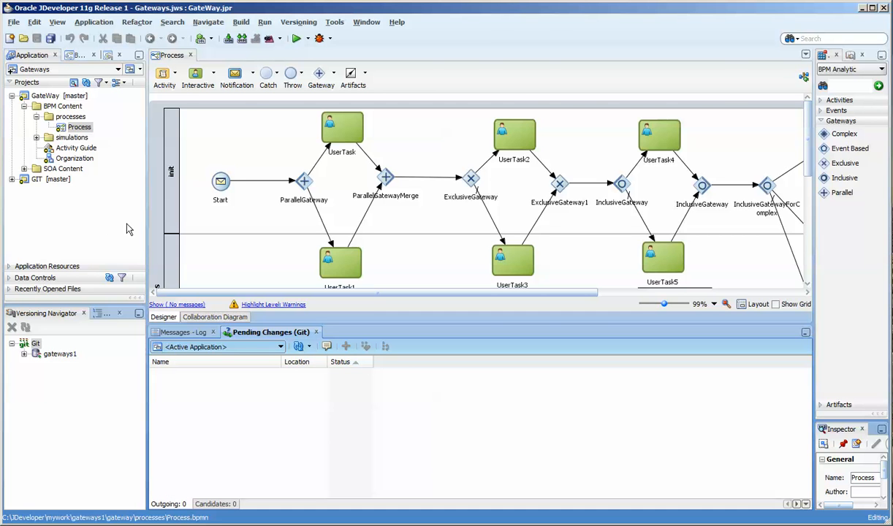
pyautogui.moveTo(11, 106)
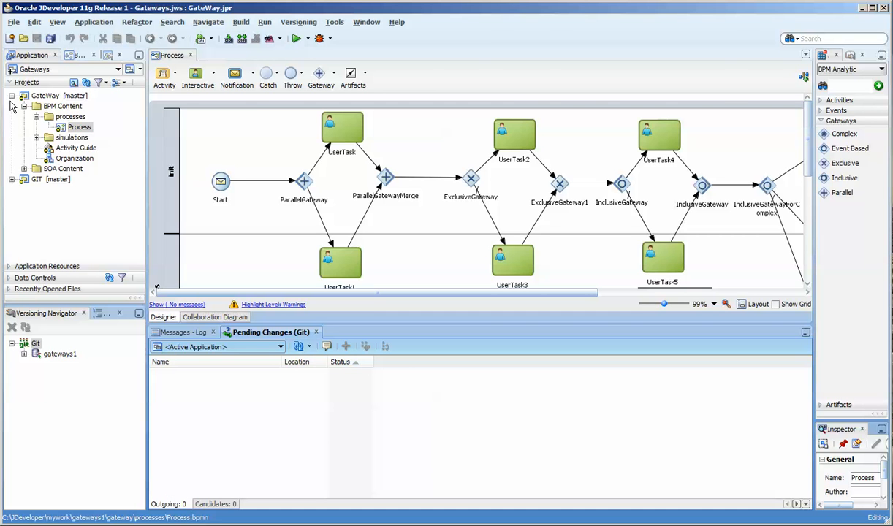
pyautogui.click(25, 95)
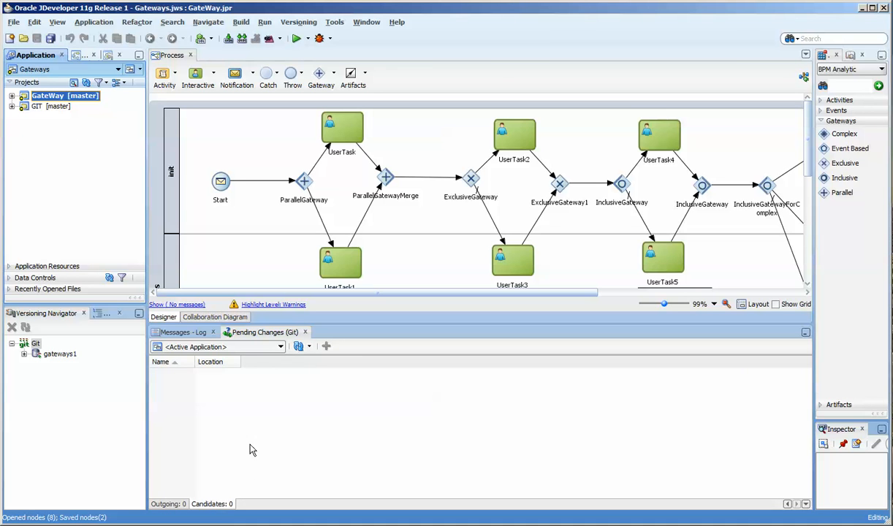
pyautogui.click(299, 346)
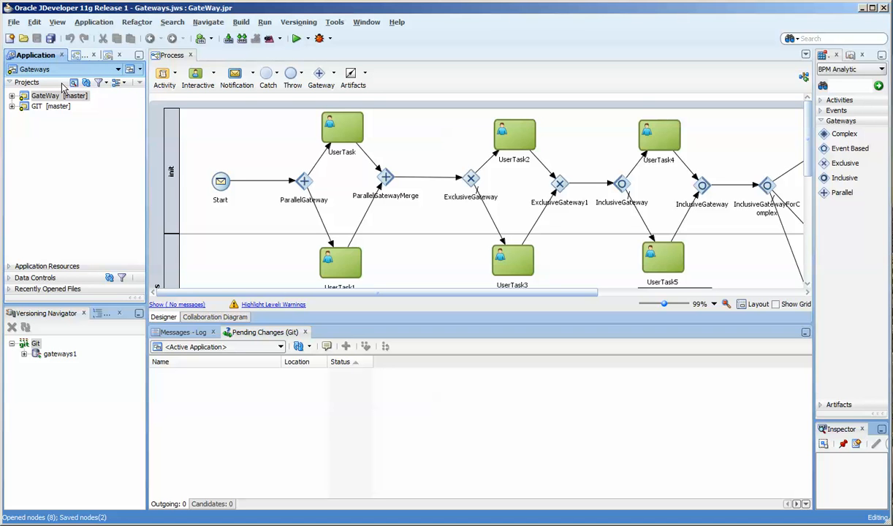
# Push master to the GitHub gateways repository as user stuartsflemi via Versioning > Push
pyautogui.click(298, 22)
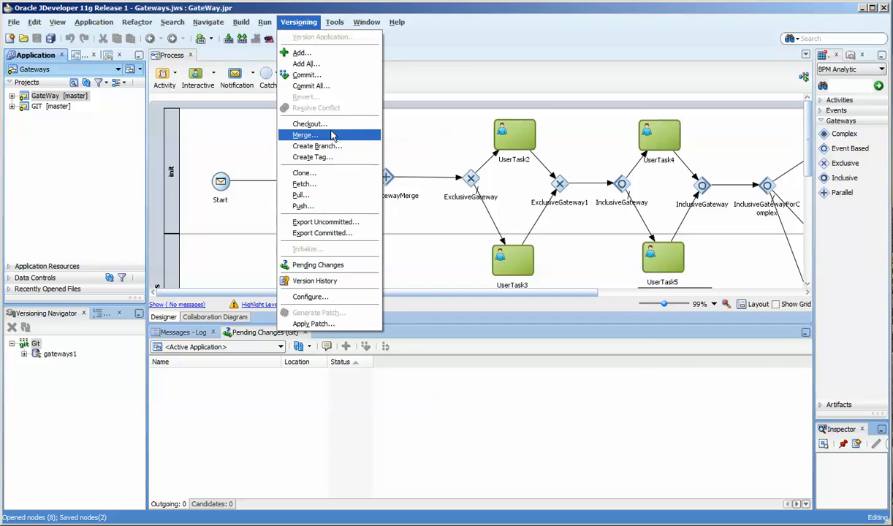
pyautogui.click(302, 206)
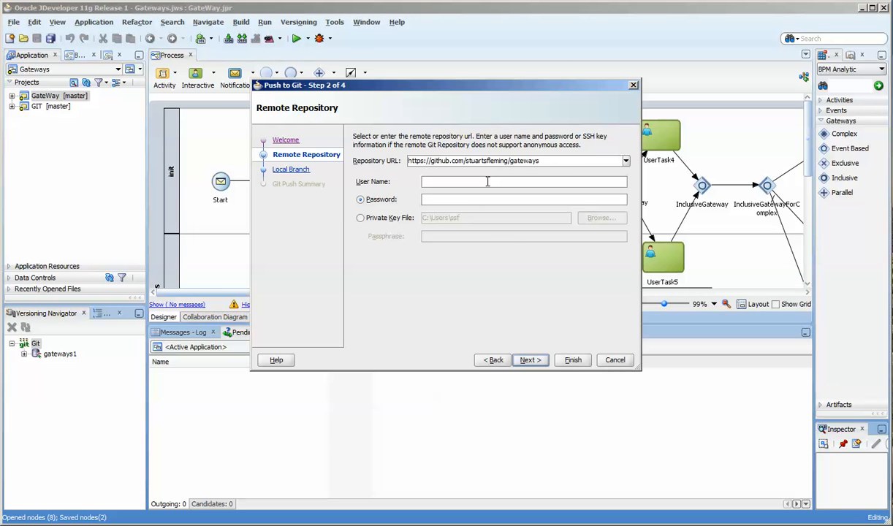
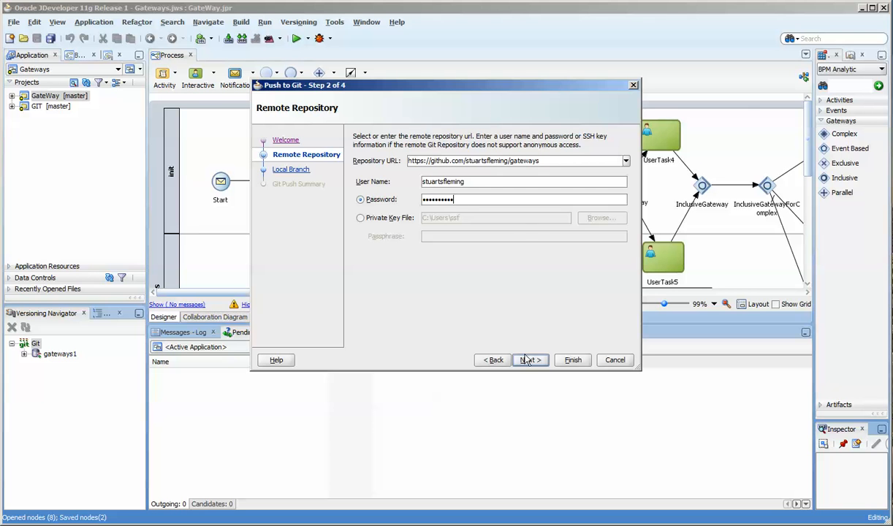
pyautogui.click(529, 359)
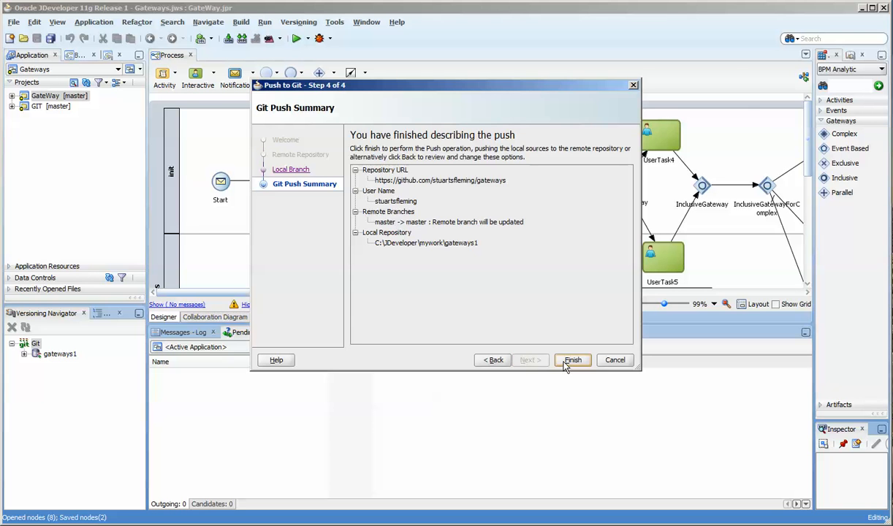
pyautogui.click(573, 359)
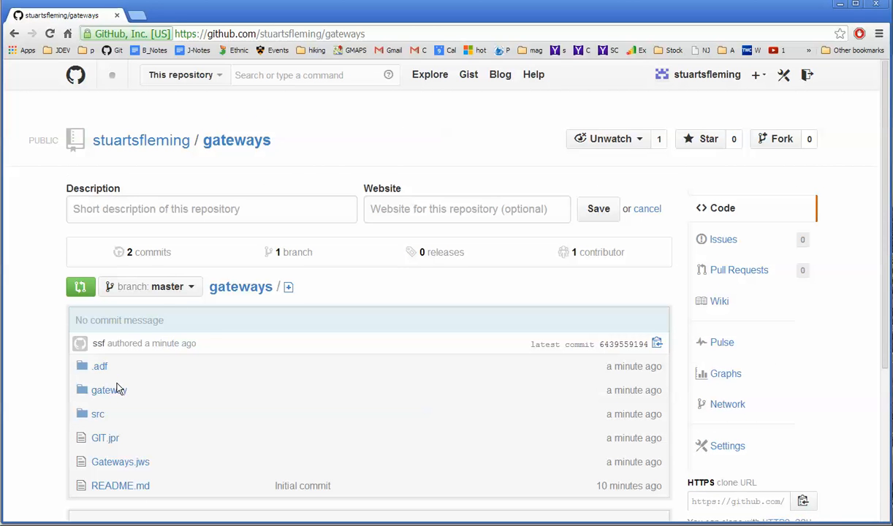
pyautogui.moveTo(251, 413)
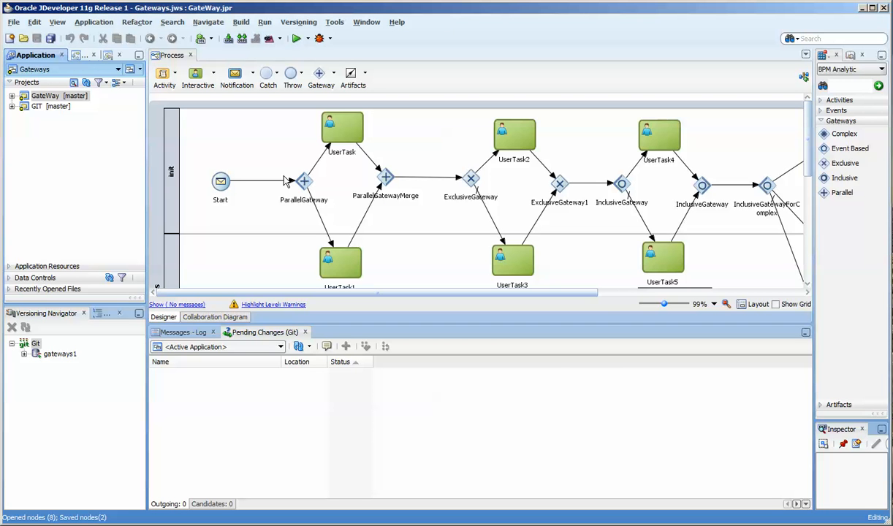
pyautogui.moveTo(693, 466)
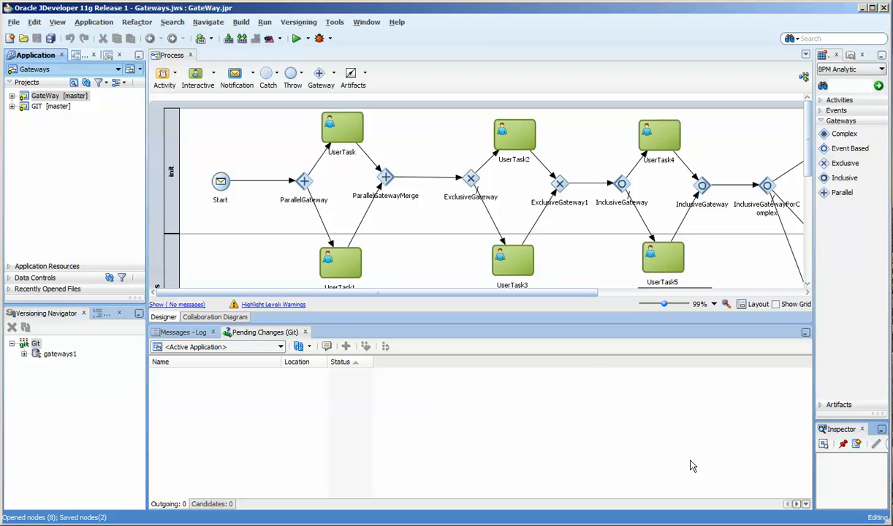
pyautogui.moveTo(552, 303)
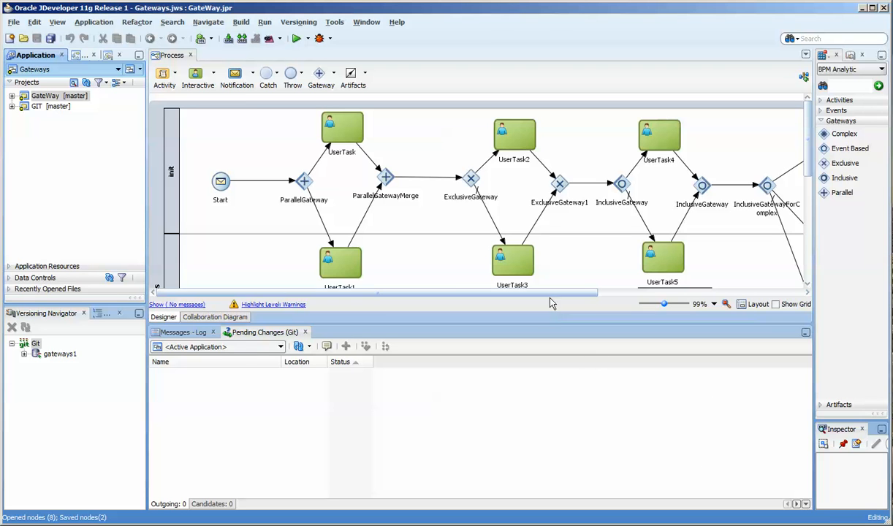